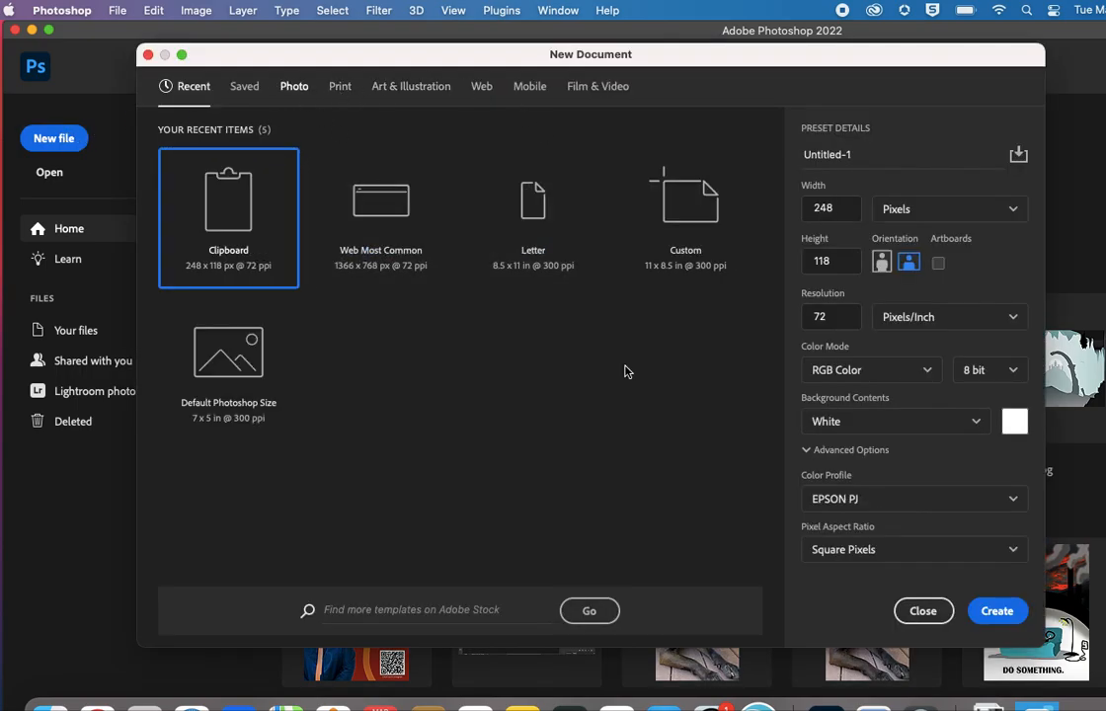
Step: Create a blank document from the Default Photoshop Size photo preset (7 × 5 in, 300 ppi)
left_click(292, 87)
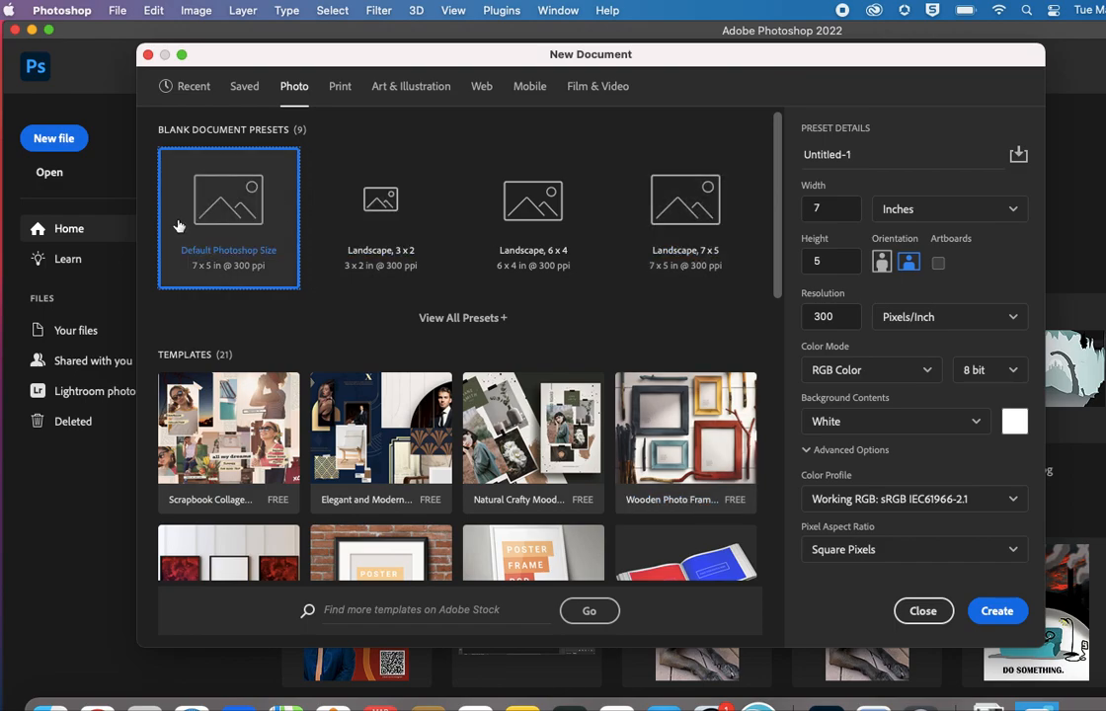
mouse_move(865, 260)
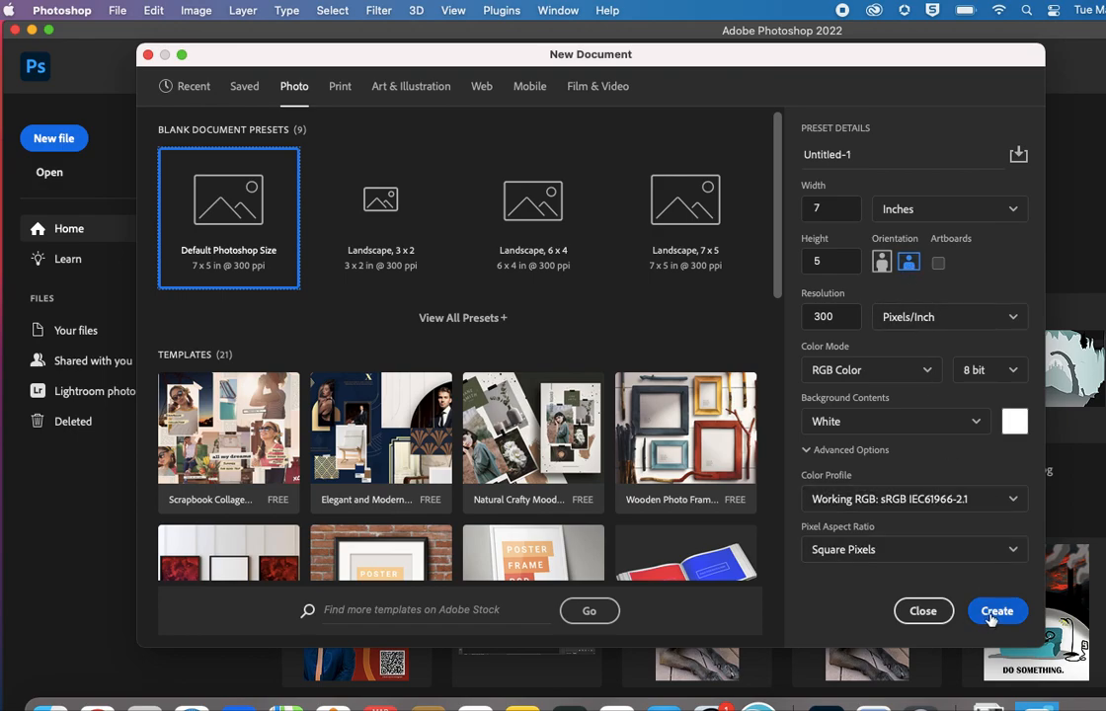
left_click(996, 610)
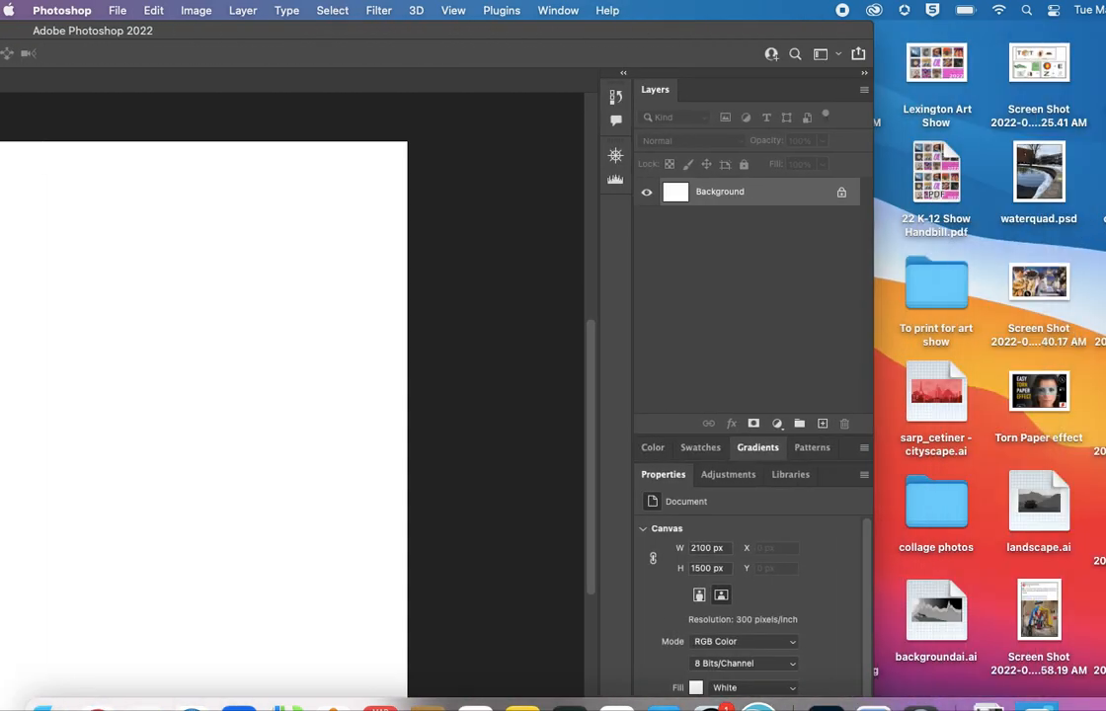
mouse_move(134, 385)
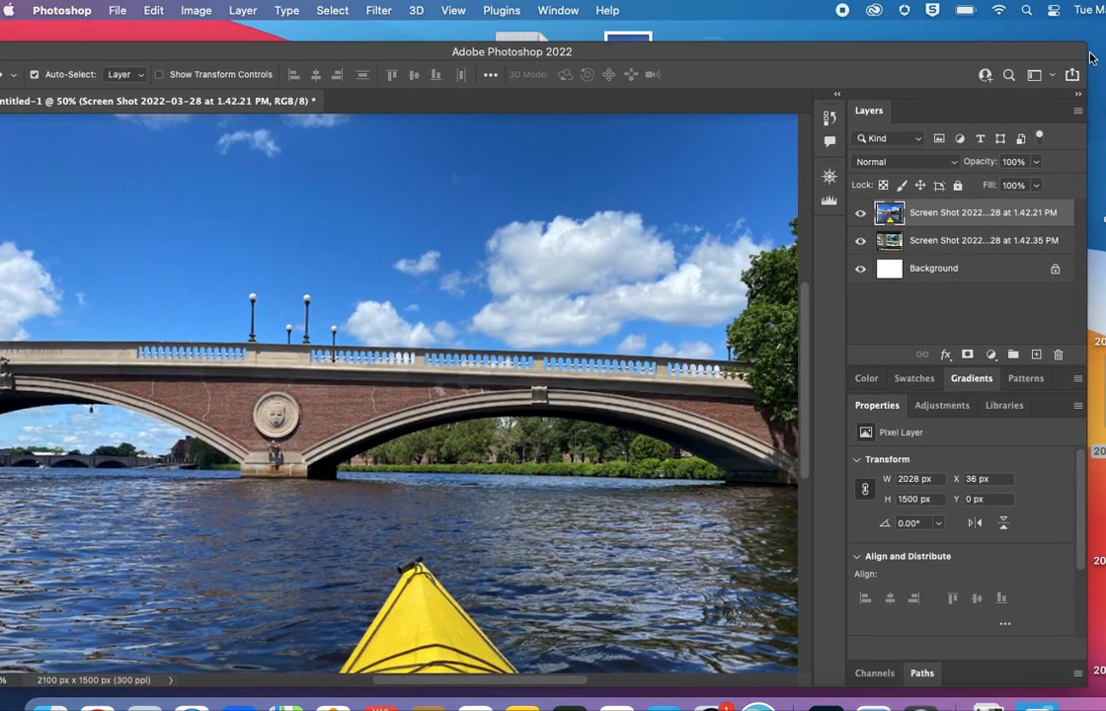
mouse_move(1086, 55)
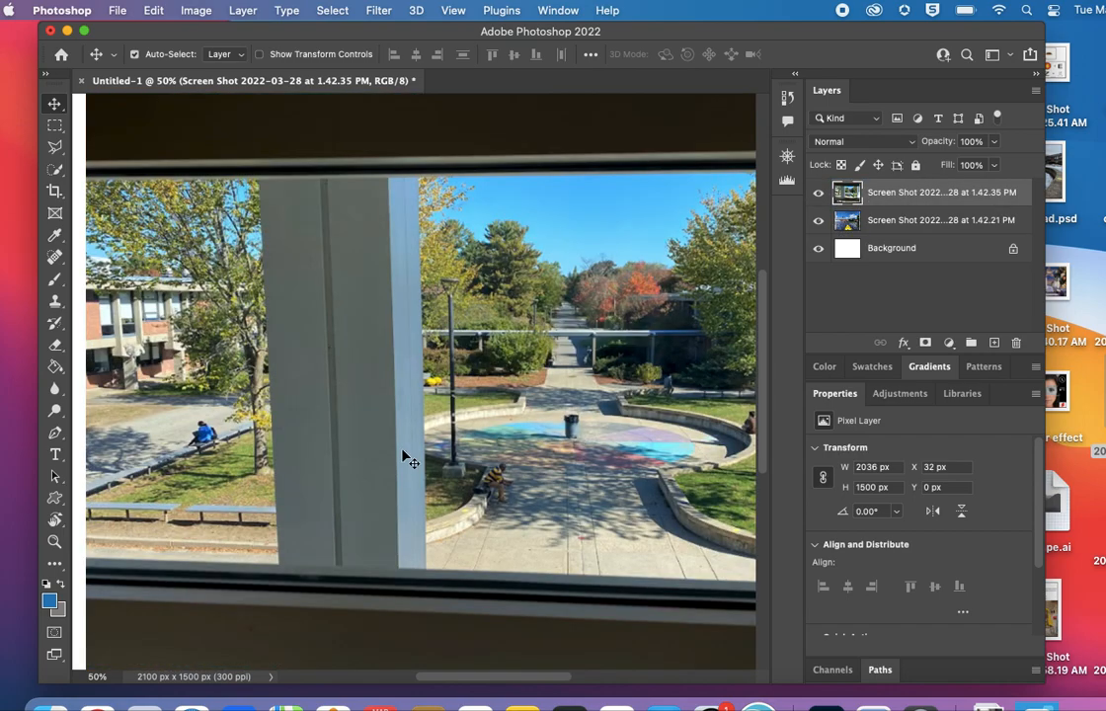
mouse_move(620, 557)
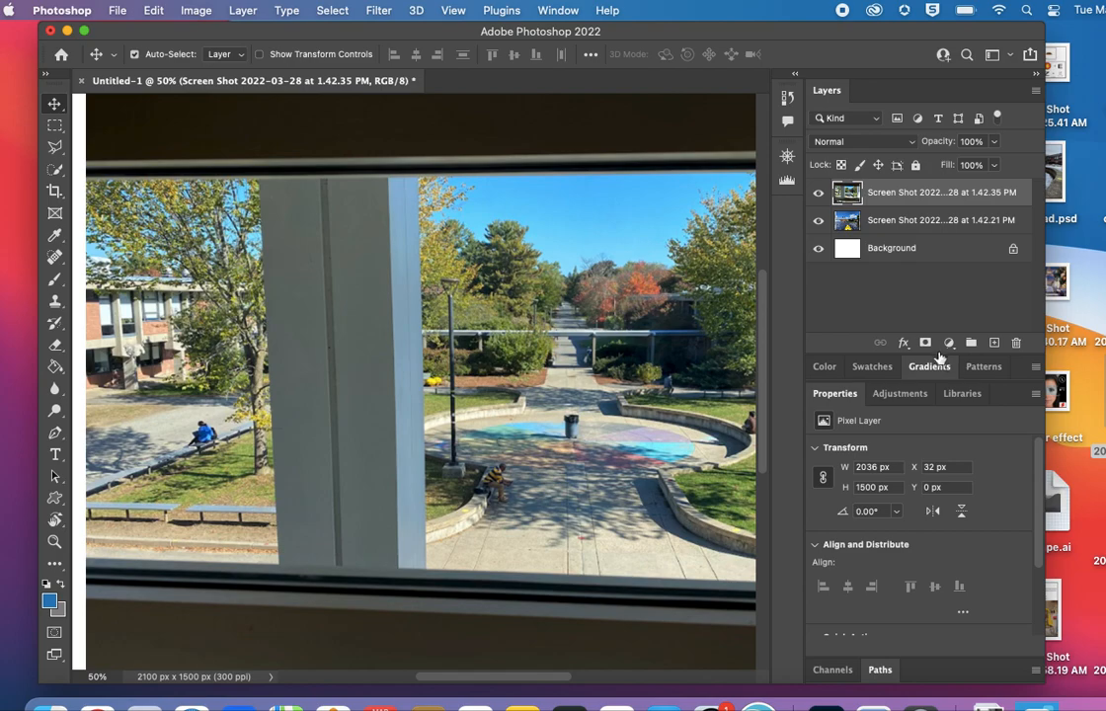
Step: Add a layer mask to the window photo and paint black over a small courtyard patch
left_click(925, 341)
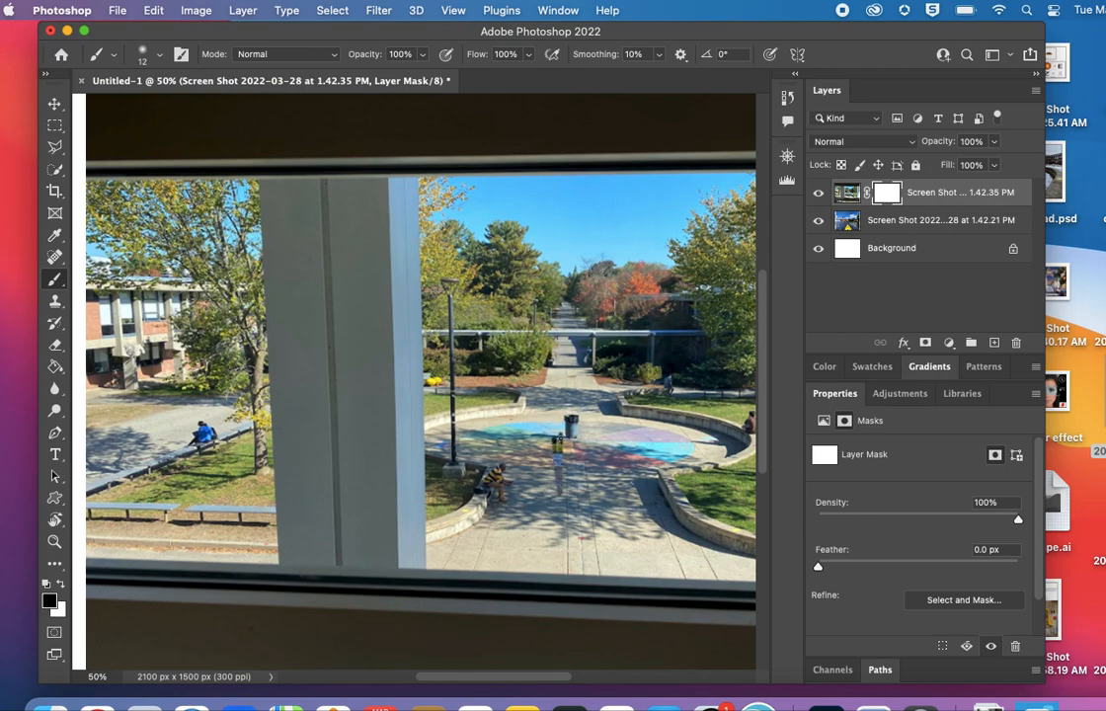
left_click(573, 464)
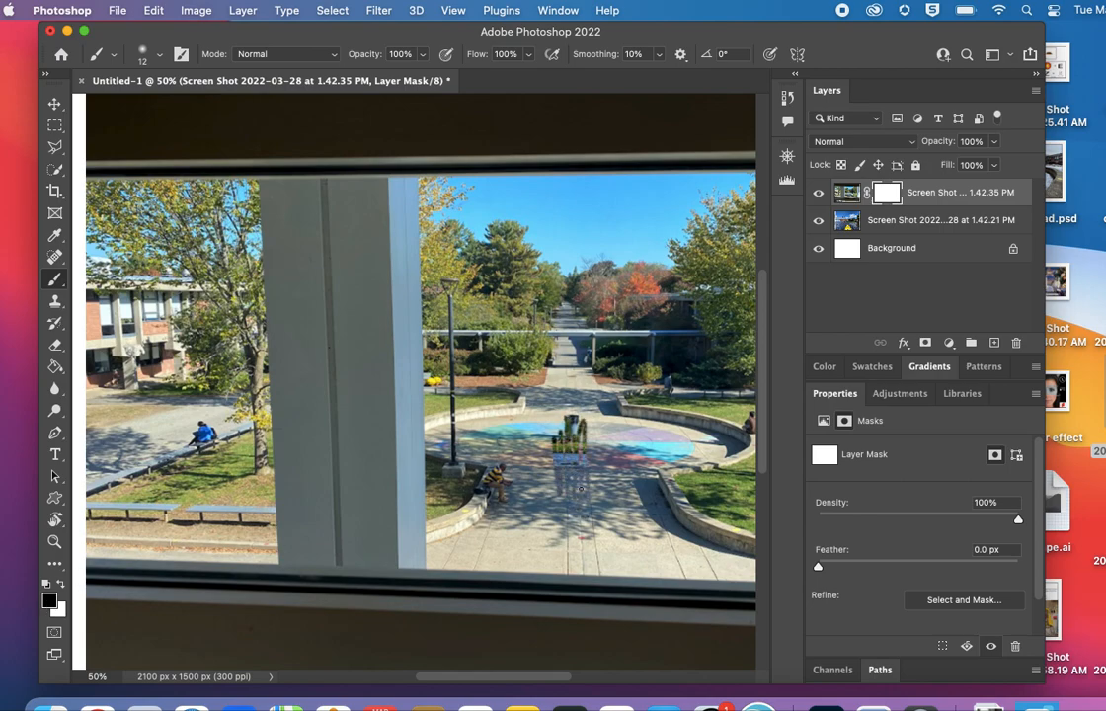
left_click(158, 55)
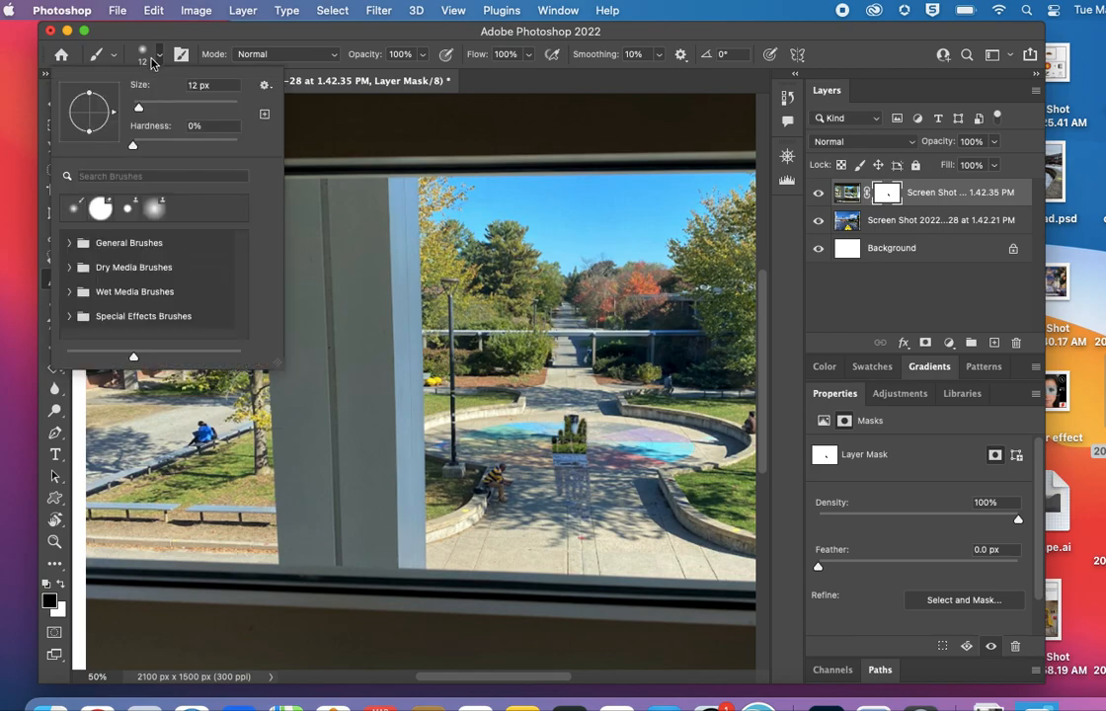
left_click(565, 470)
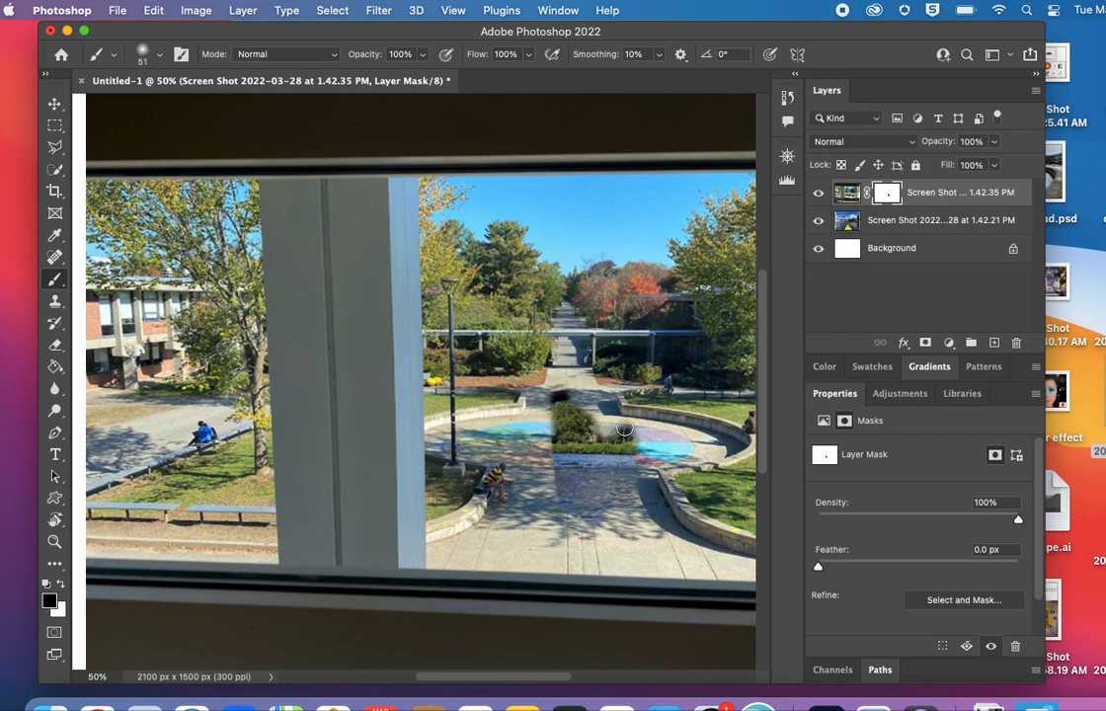
mouse_move(612, 437)
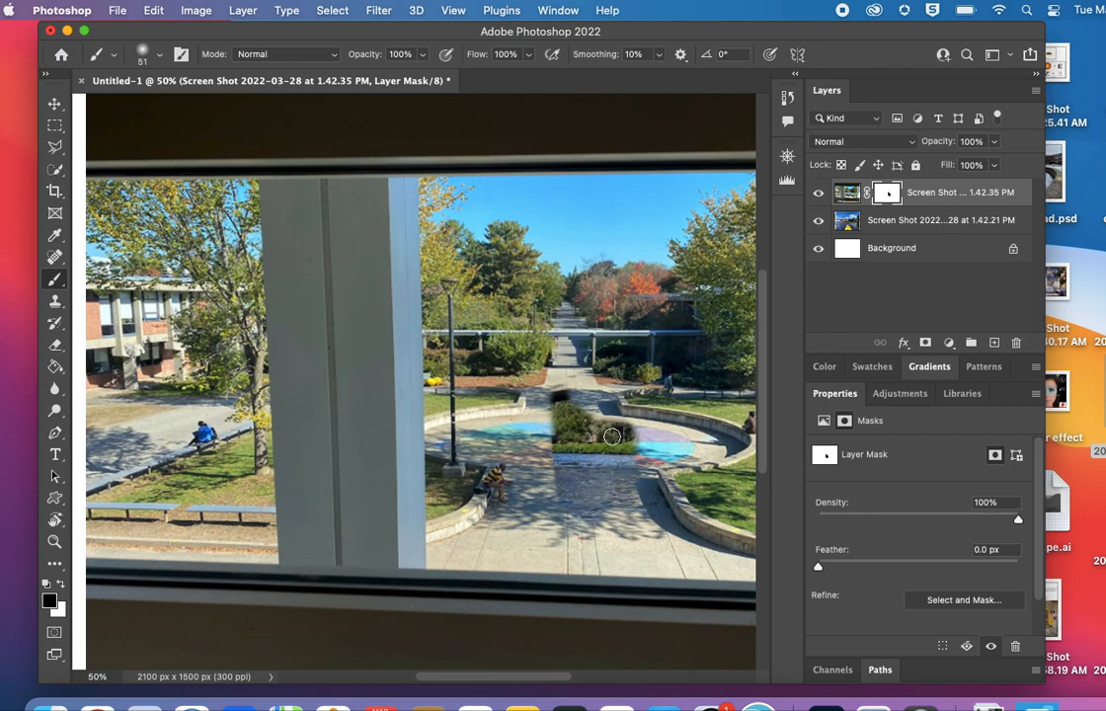
mouse_move(604, 447)
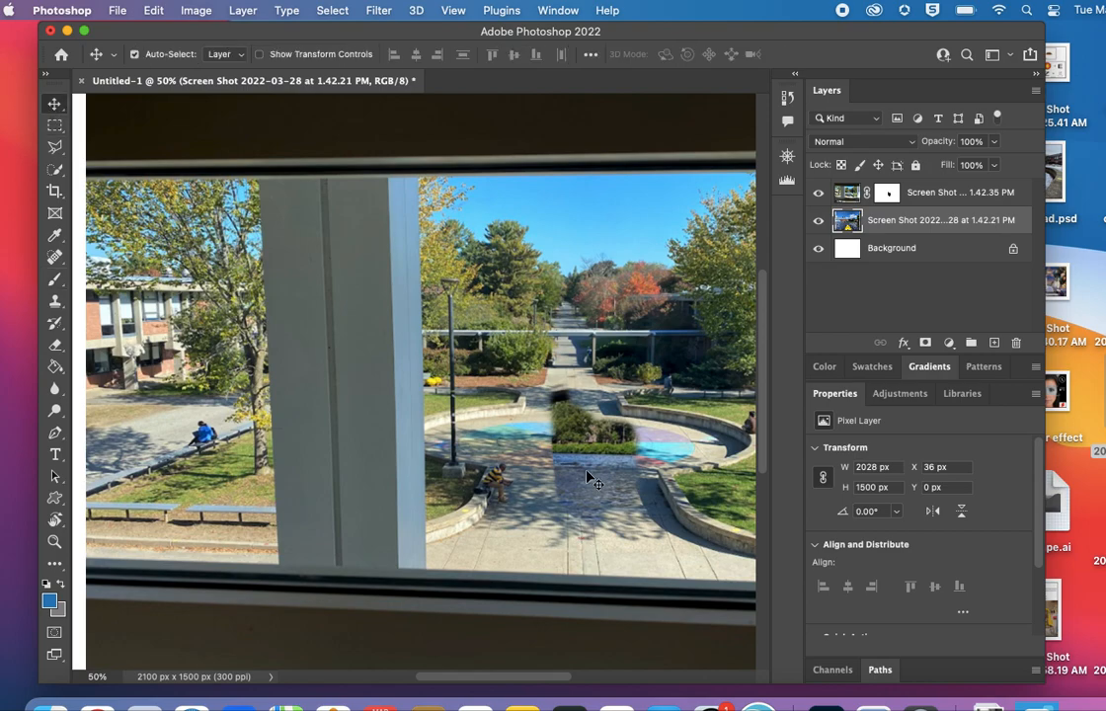
Step: Shift the kayak photo upward and scale it to about 2905 × 2164 px beyond the canvas
left_click_drag(589, 476, 597, 415)
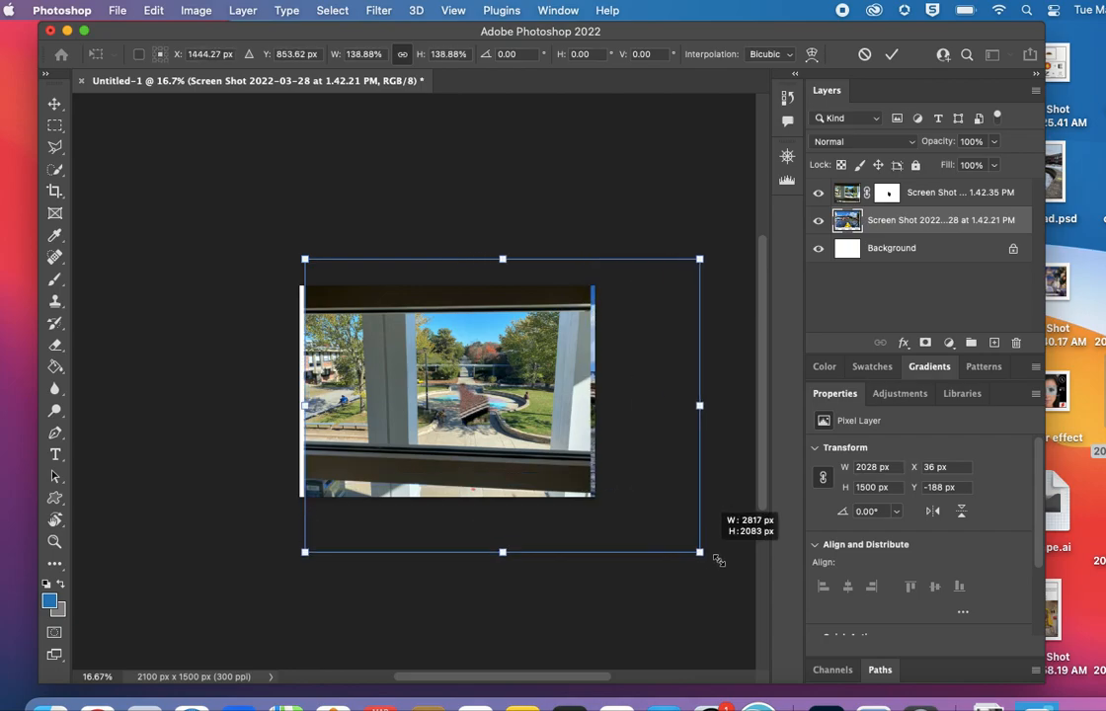
left_click_drag(699, 551, 651, 505)
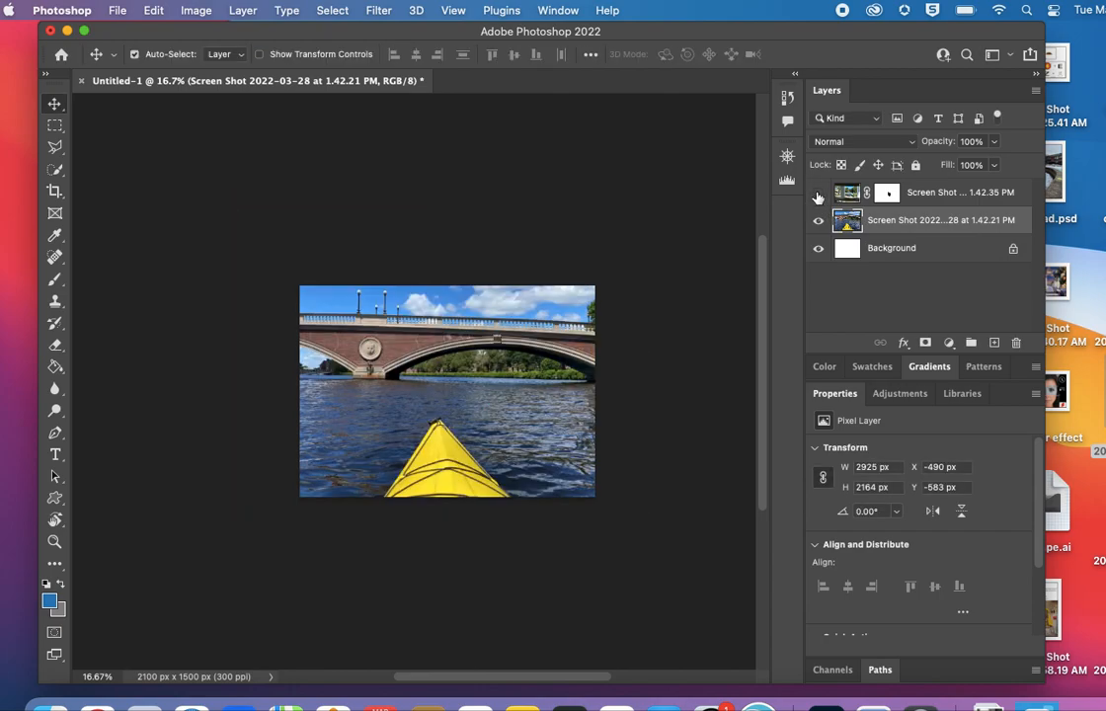
left_click(818, 194)
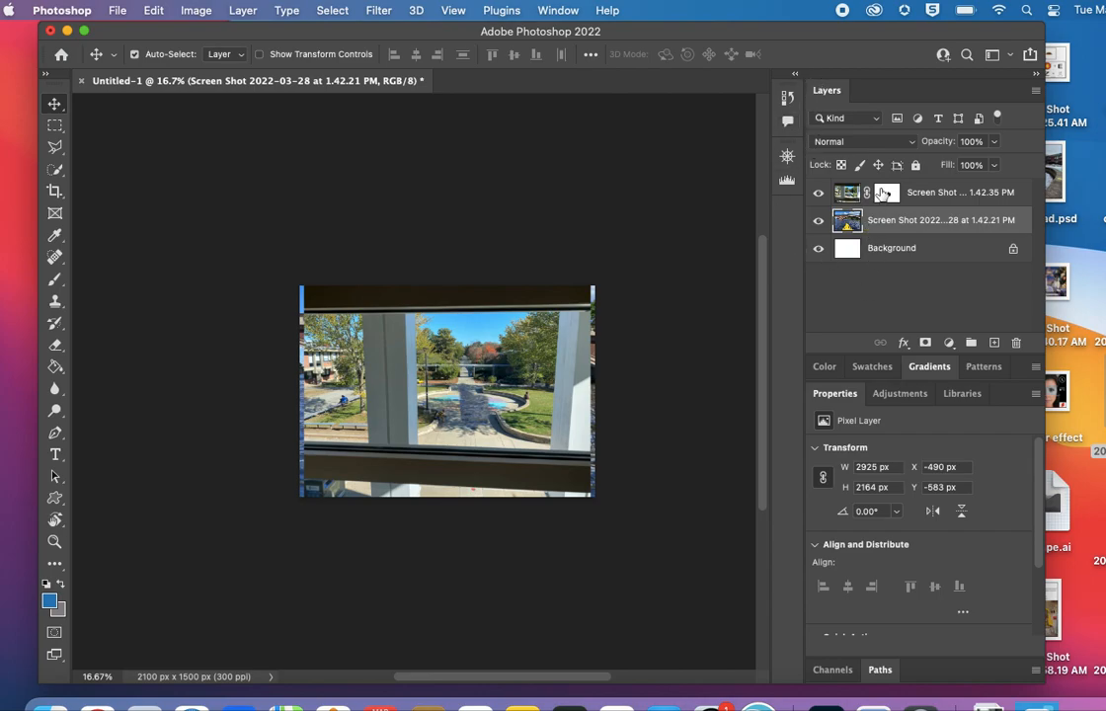
mouse_move(705, 350)
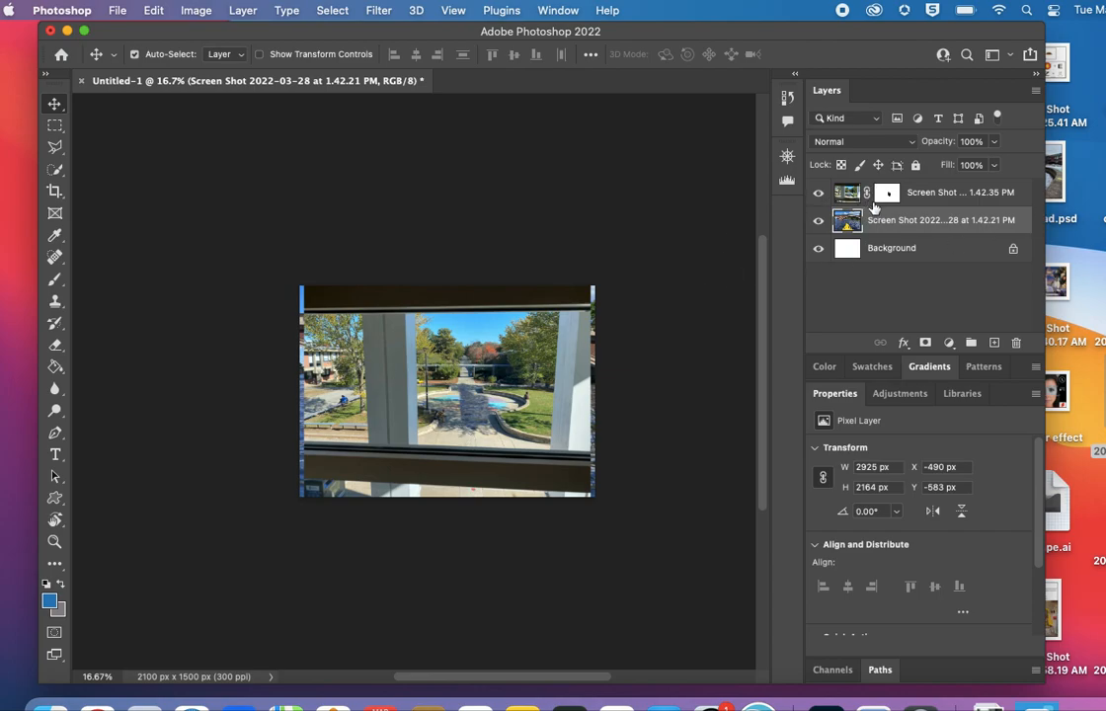
Step: Paint black on the window layer's mask over the courtyard walkway and fountain area to reveal water
left_click(886, 192)
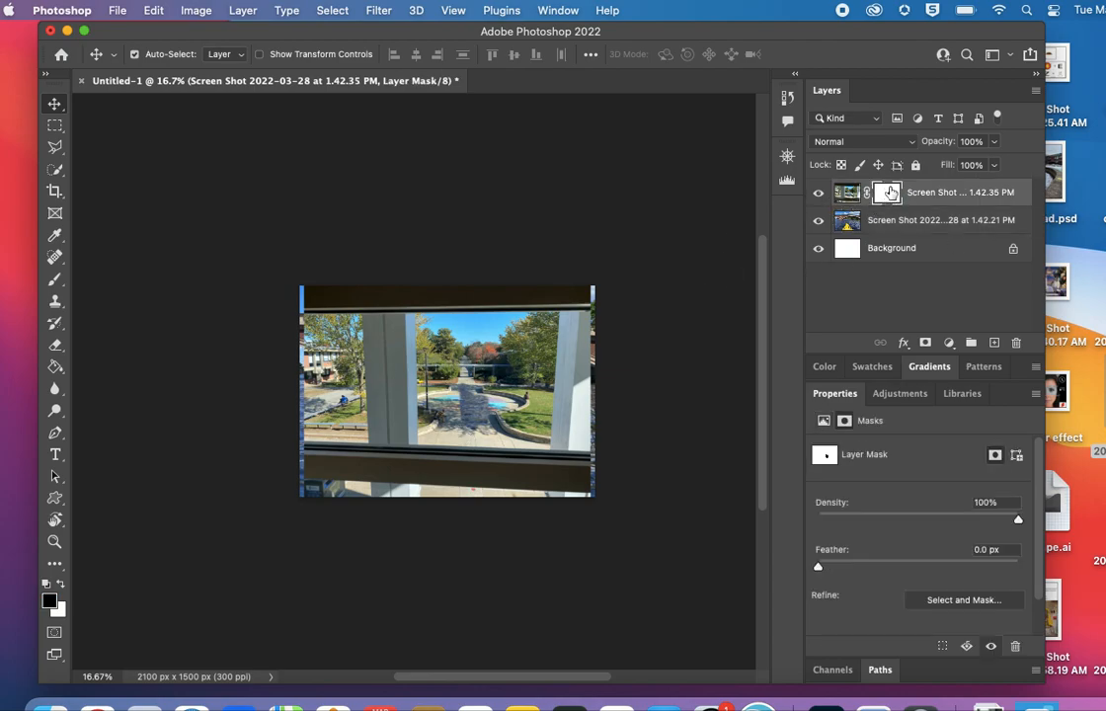
left_click(847, 194)
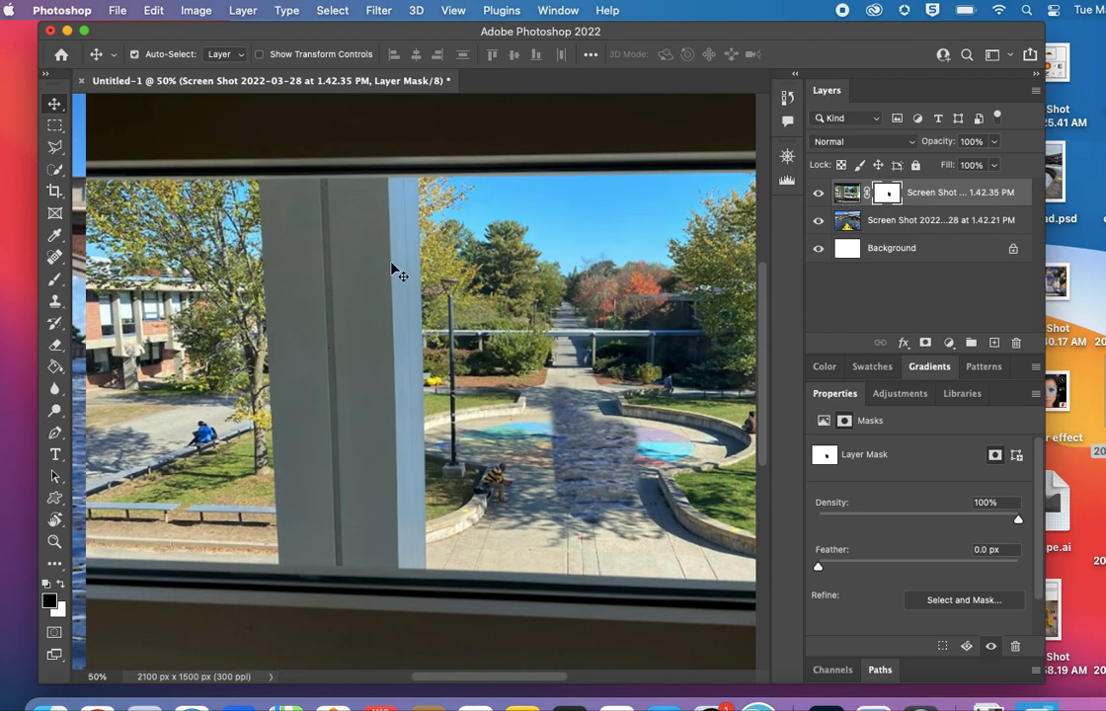
left_click(55, 279)
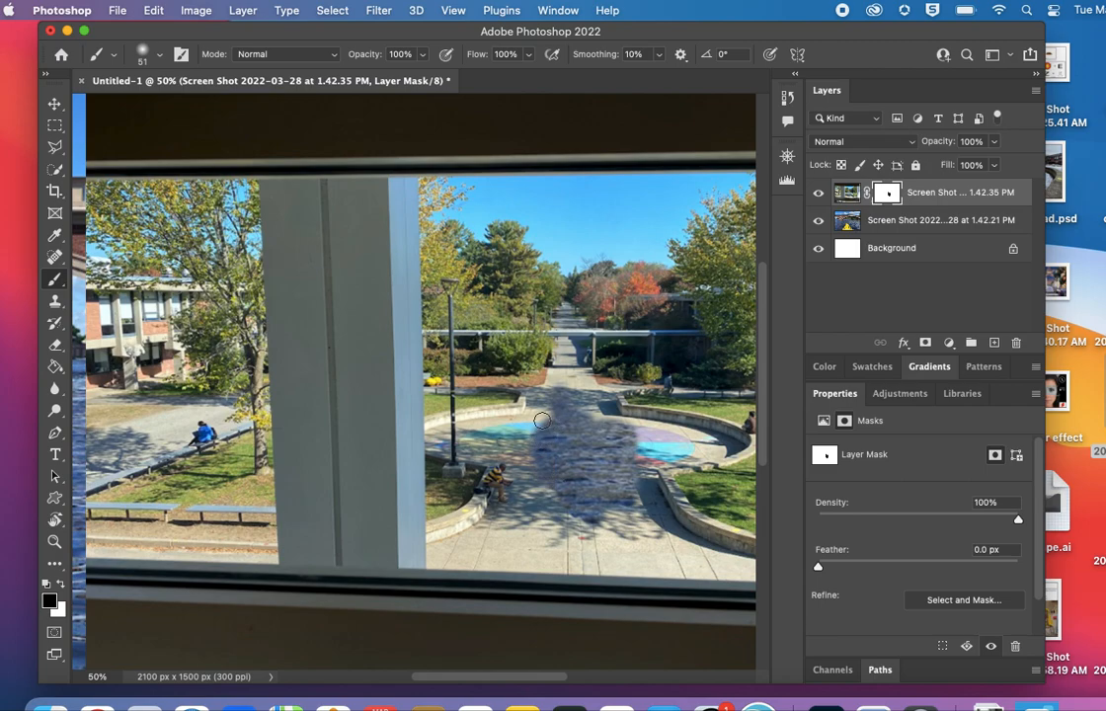
mouse_move(509, 441)
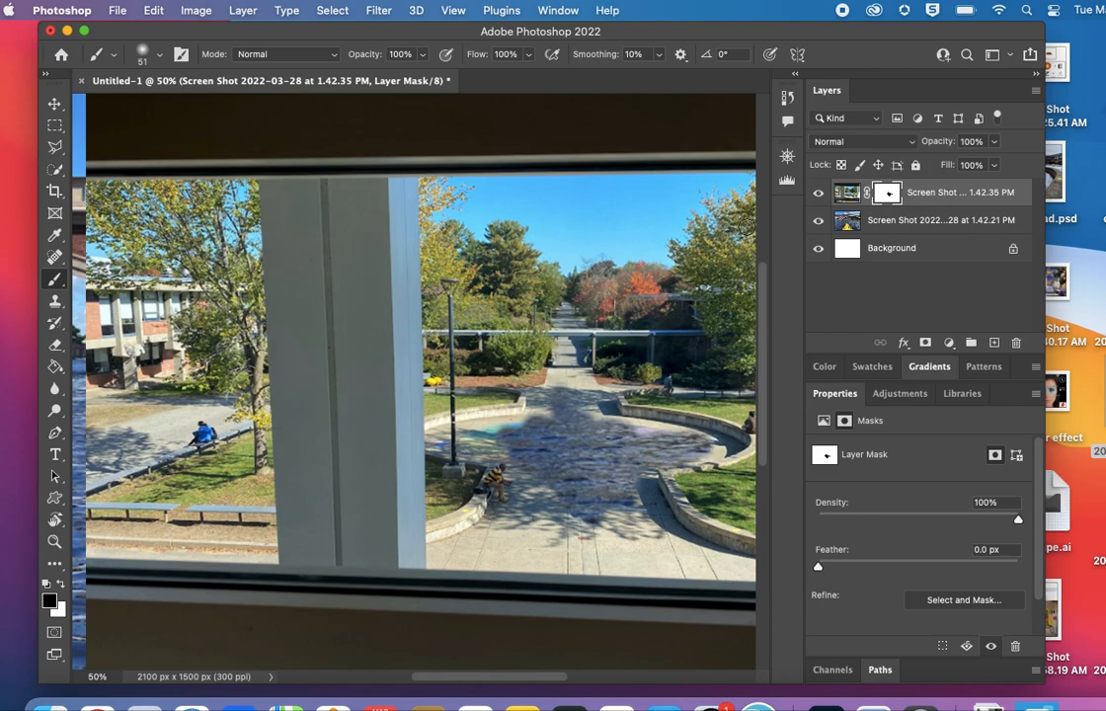
left_click(845, 191)
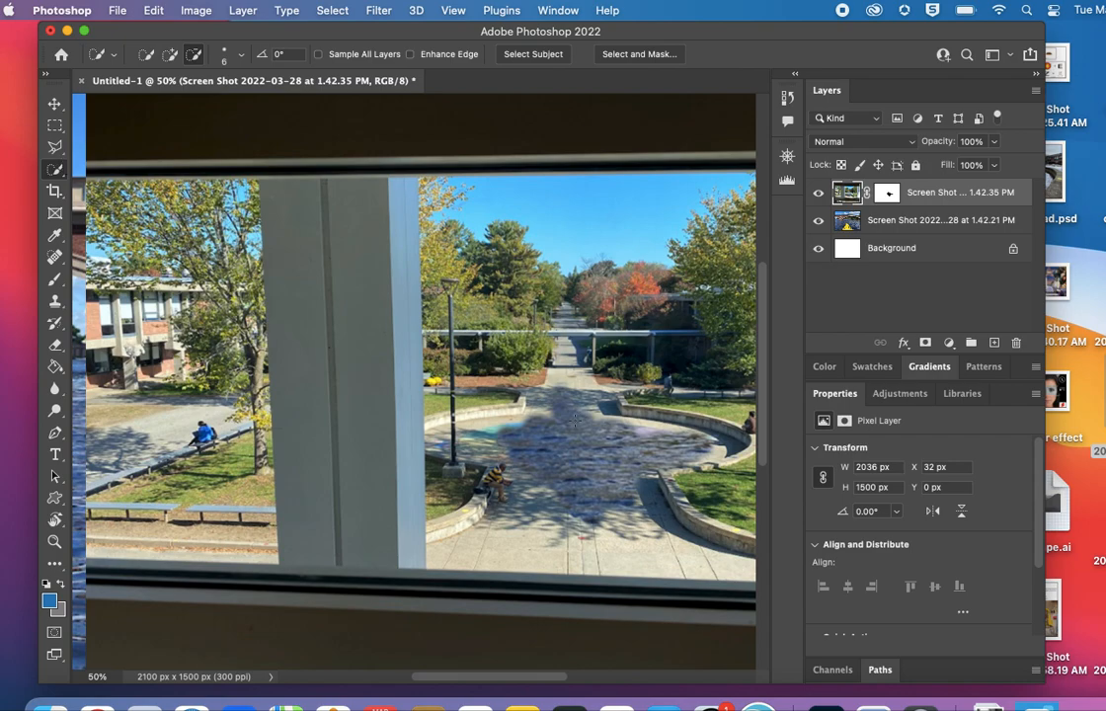
Step: Quick-select the leftover courtyard patch near the fountain and ready the brush on the mask
left_click_drag(457, 415, 521, 431)
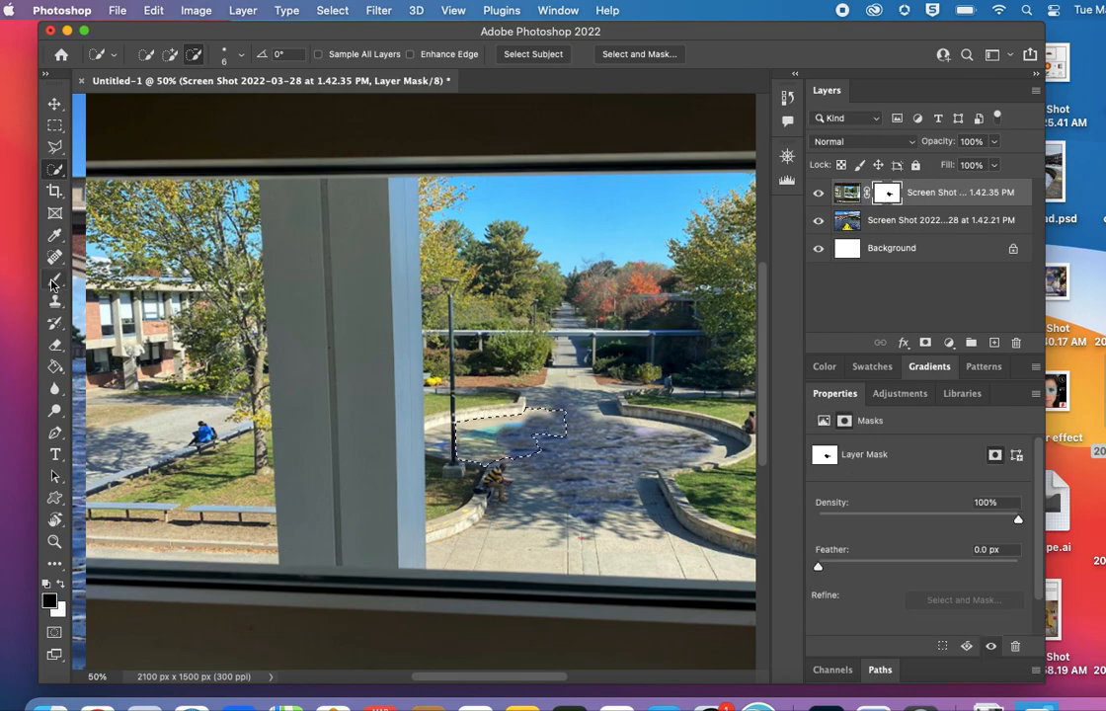
left_click(55, 281)
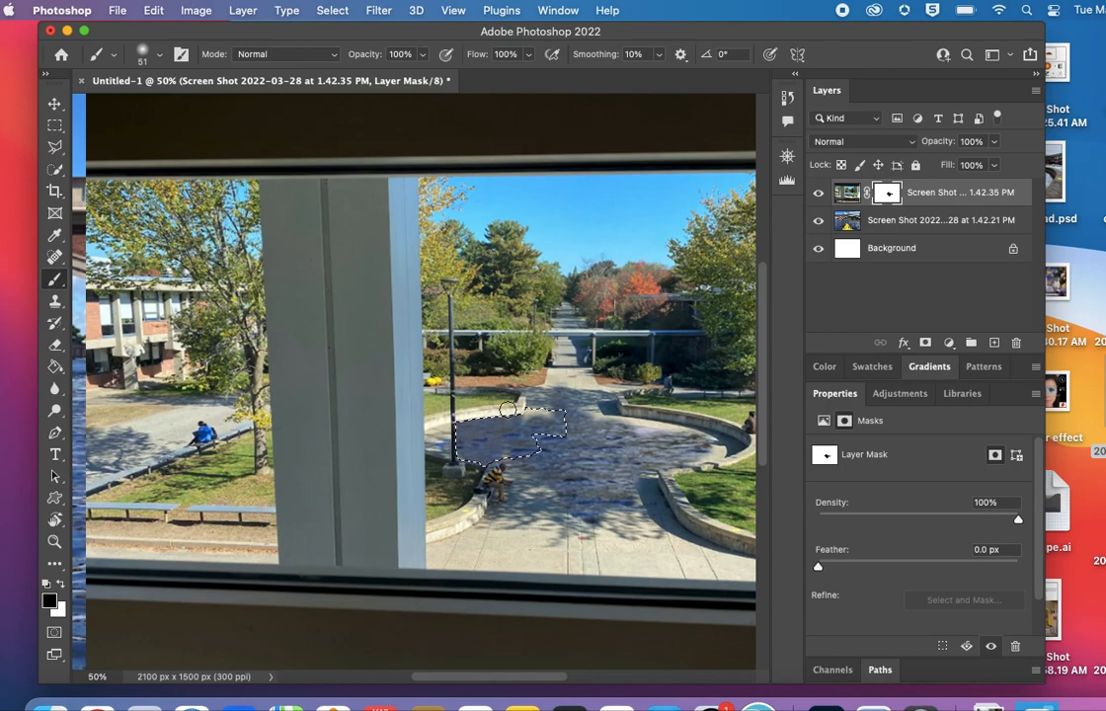
Step: Paint black inside the selected courtyard patch so river water shows through it
left_click_drag(510, 431, 573, 427)
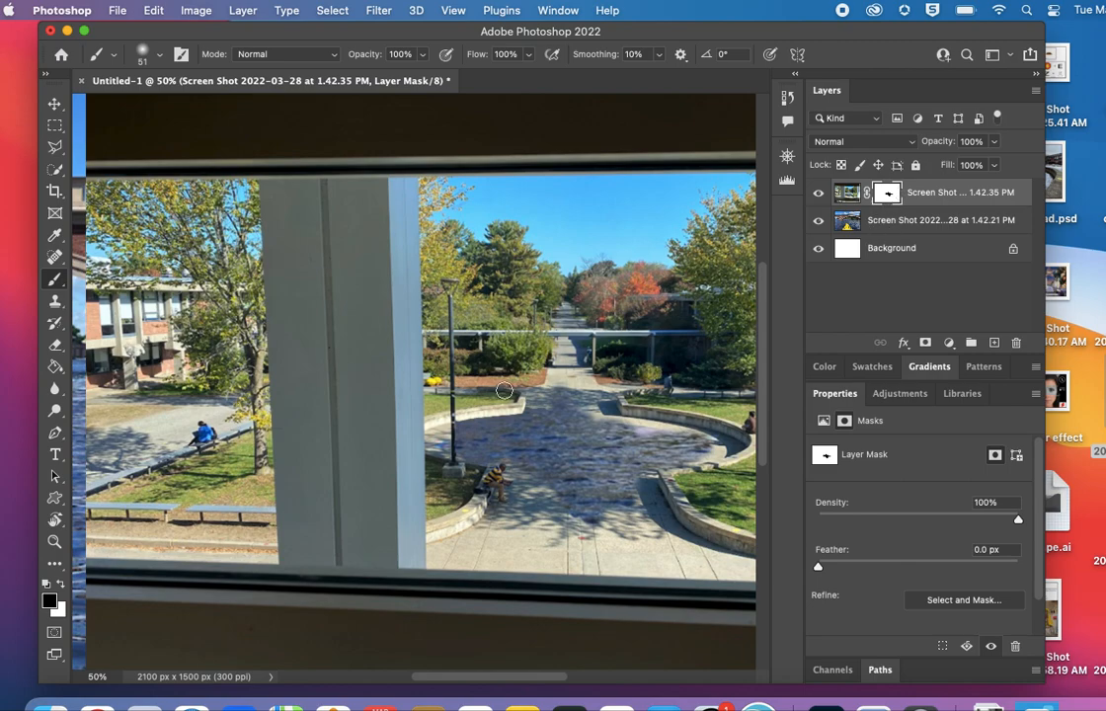
mouse_move(521, 412)
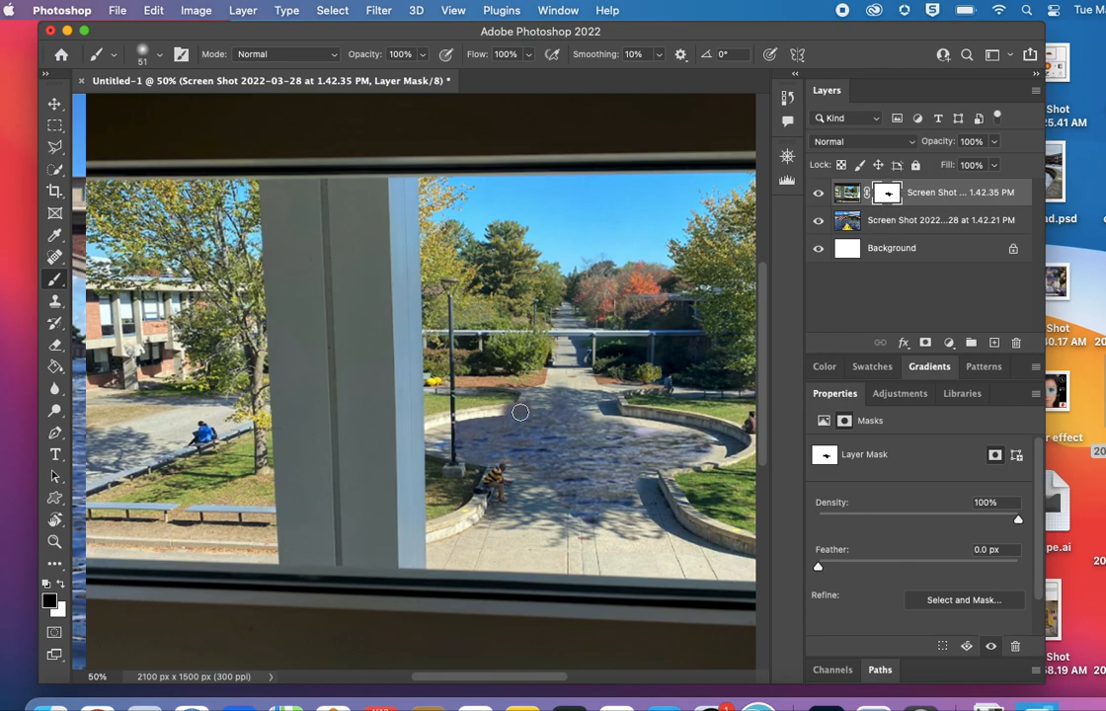
mouse_move(60, 584)
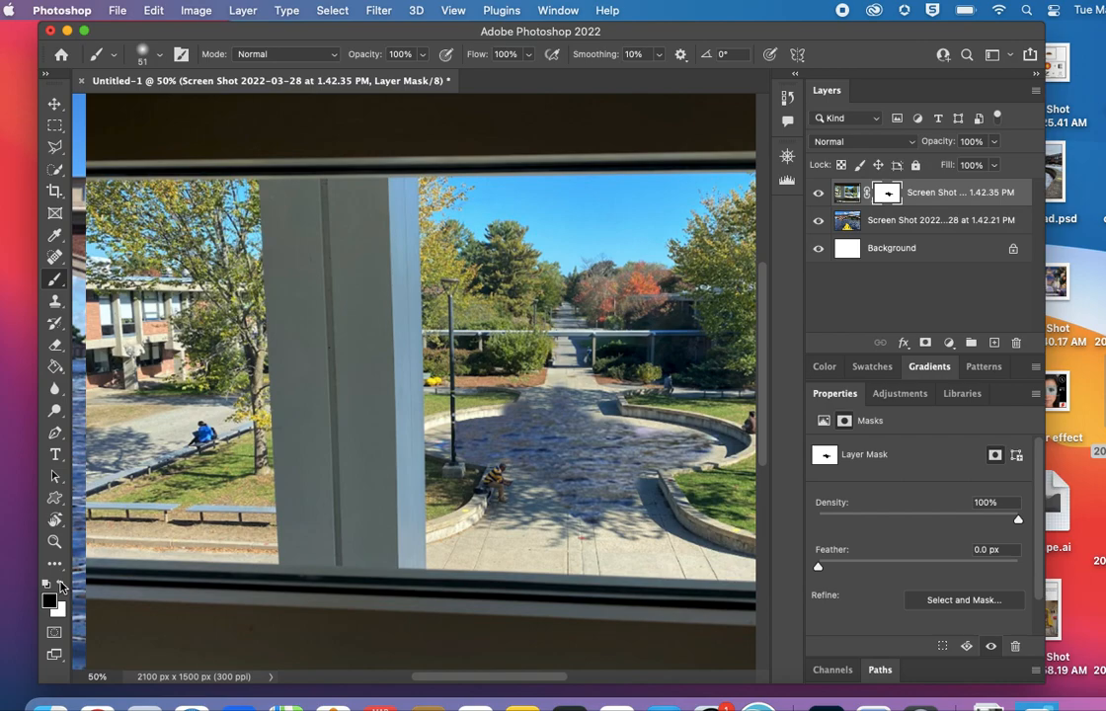